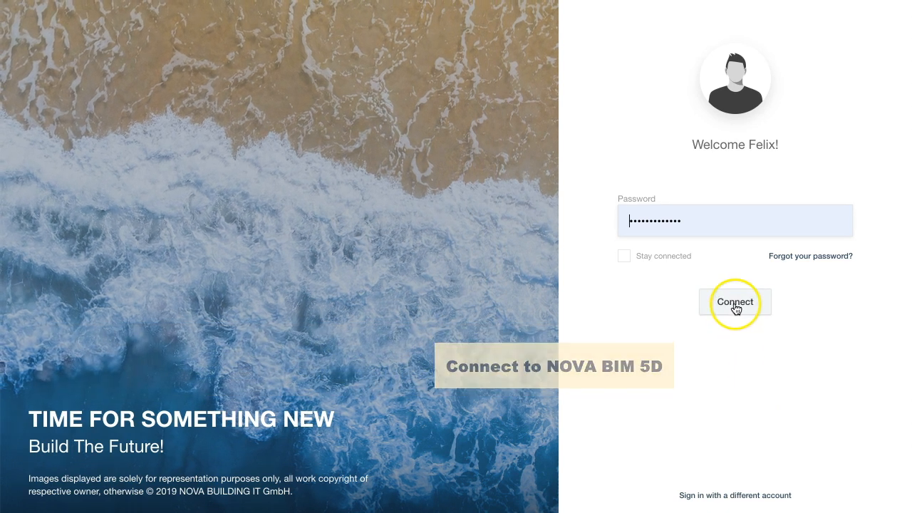
Step: Connect with the entered password to reach the dashboard
{"action": "left_click", "coordinate": [735, 302]}
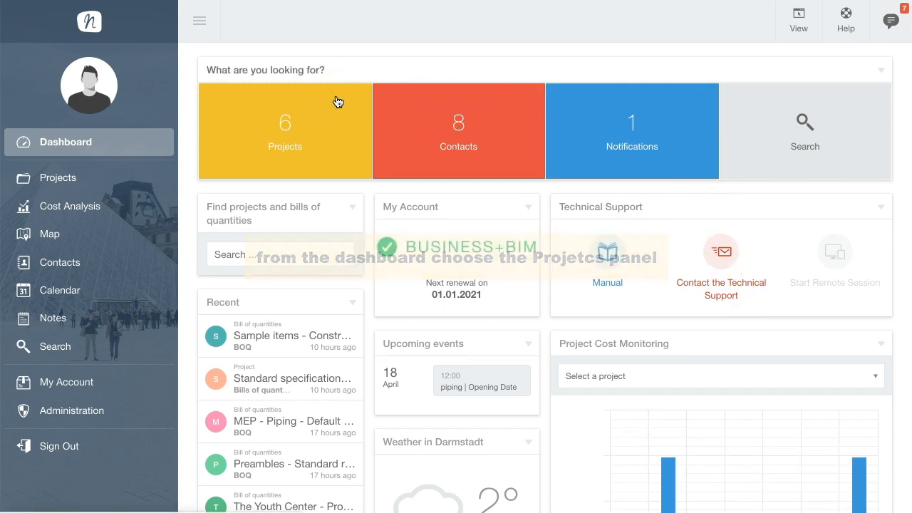
Step: Go from the Projects panel into My project's cost estimates
{"action": "left_click", "coordinate": [284, 131]}
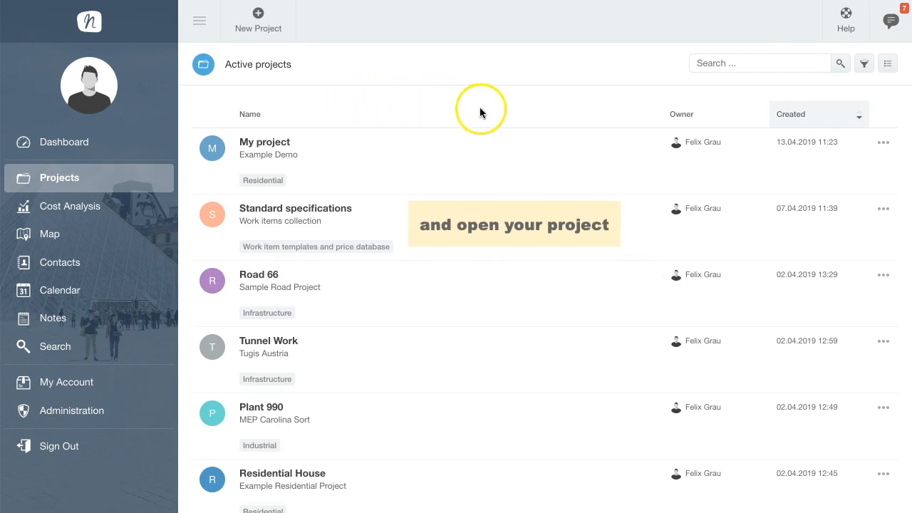
{"action": "left_click", "coordinate": [265, 142]}
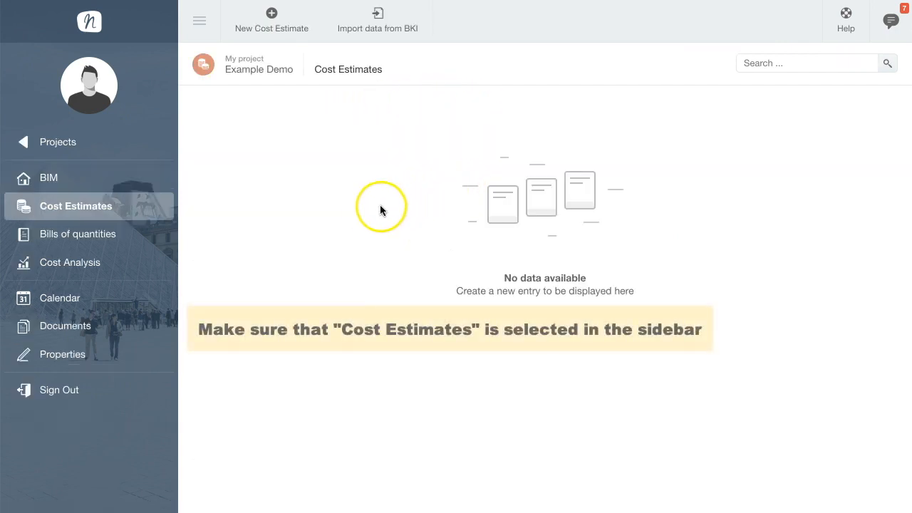
{"action": "mouse_move", "coordinate": [189, 208]}
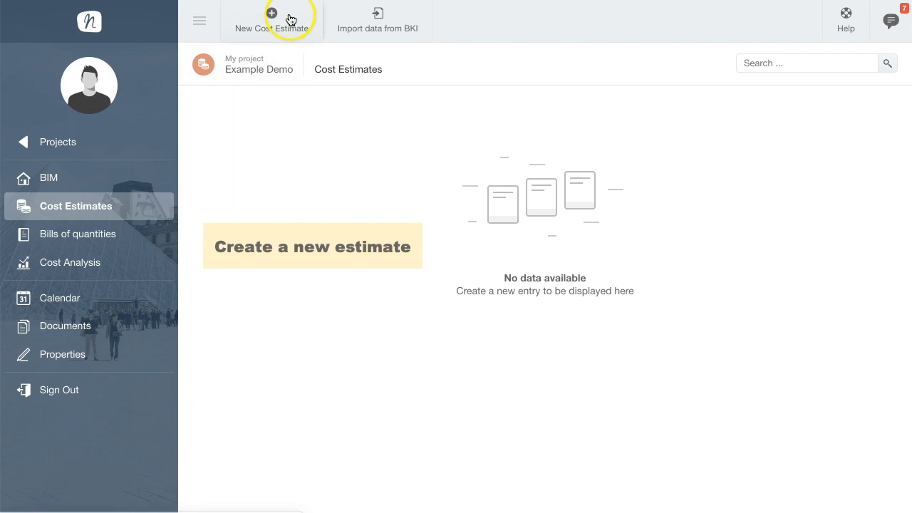
Step: Create 'my cost estimate' on the Residential - Sample (v1) model and save it
{"action": "left_click", "coordinate": [270, 20]}
{"action": "type", "text": "m"}
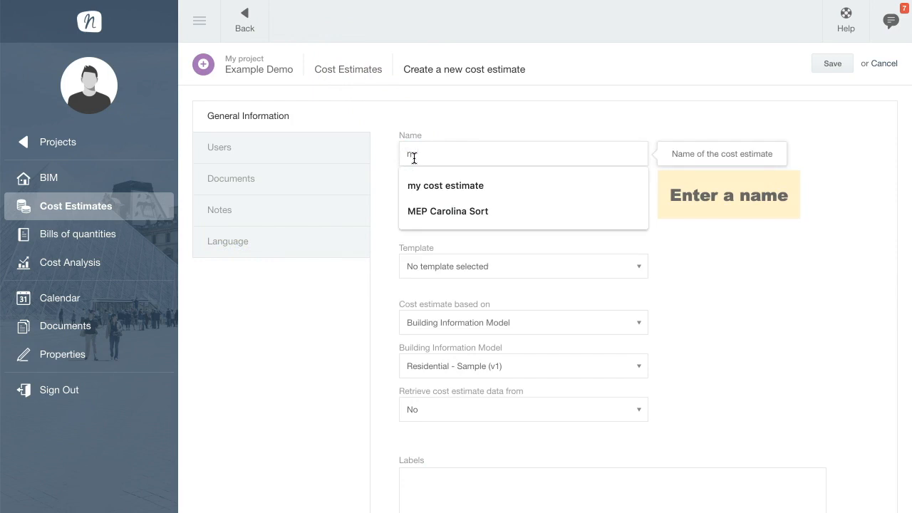
{"action": "left_click", "coordinate": [444, 185]}
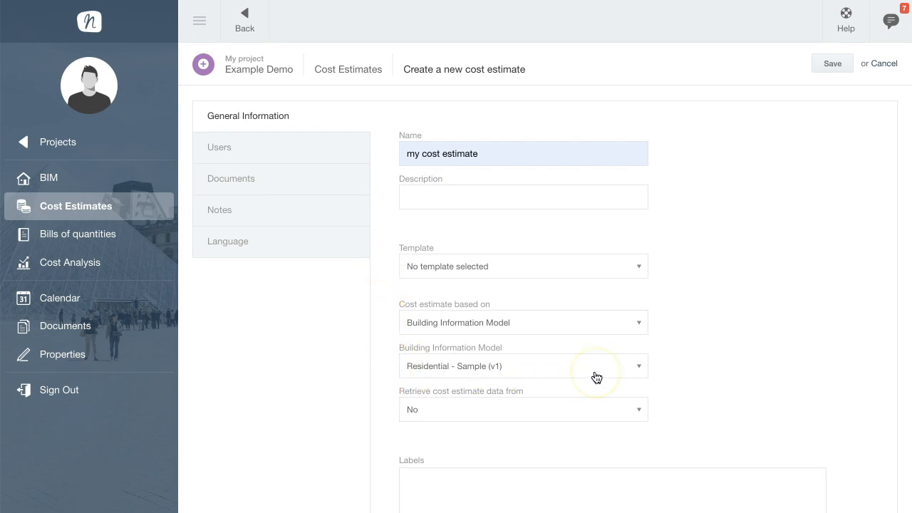
{"action": "left_click", "coordinate": [832, 62]}
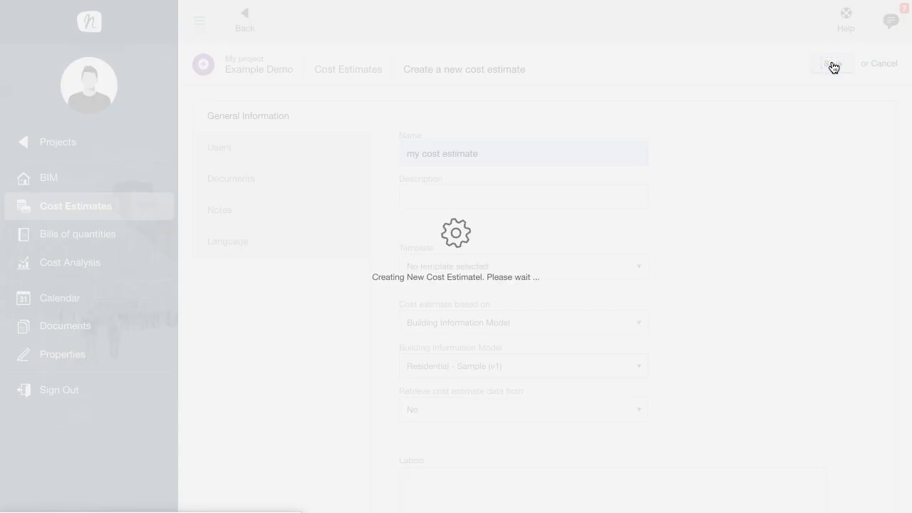
Step: Wait for the estimate's cost groups to load and list the View choices
{"action": "left_click", "coordinate": [831, 62]}
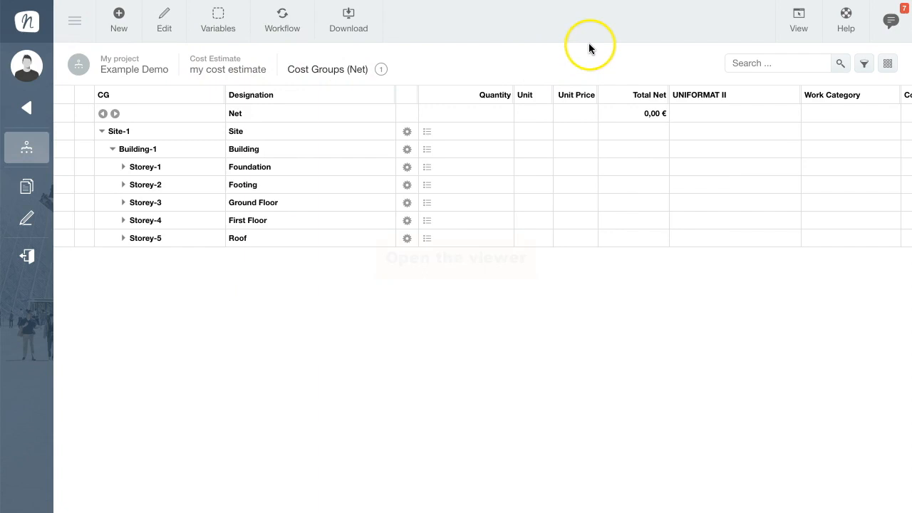
{"action": "left_click", "coordinate": [798, 17]}
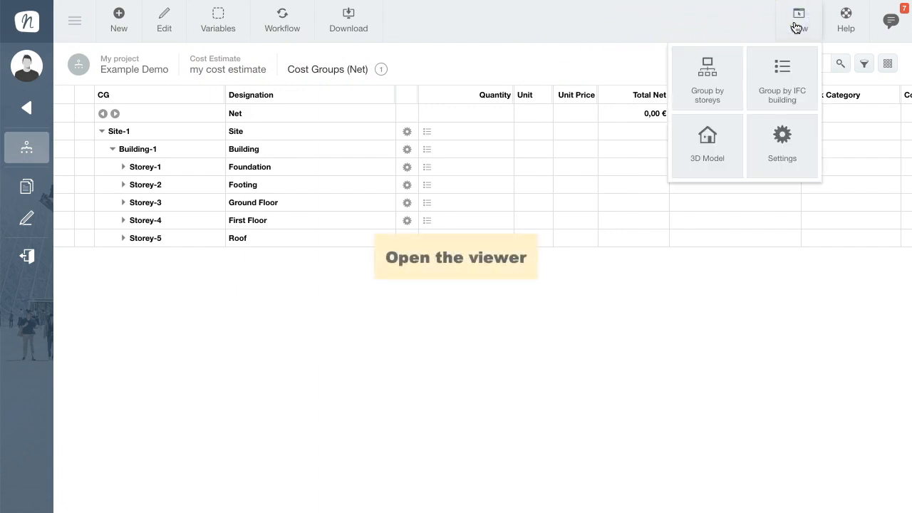
Step: Show the 3D Model and pick Footing-4 (FND-013) under Storey-1's footings
{"action": "left_click", "coordinate": [707, 139]}
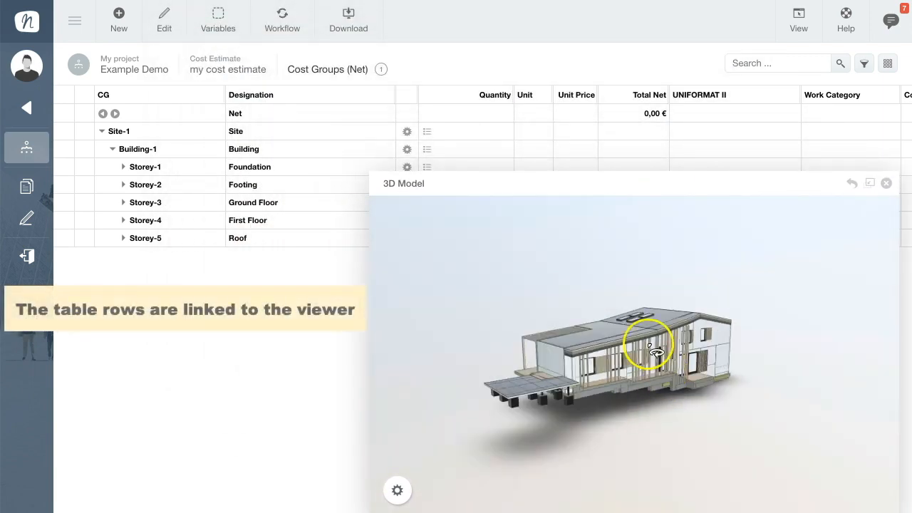
{"action": "left_click", "coordinate": [122, 167]}
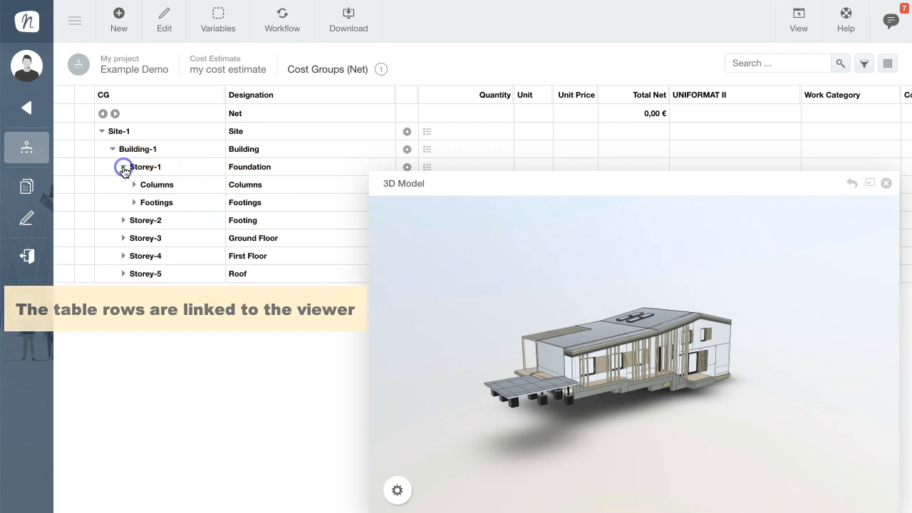
{"action": "left_click", "coordinate": [134, 202]}
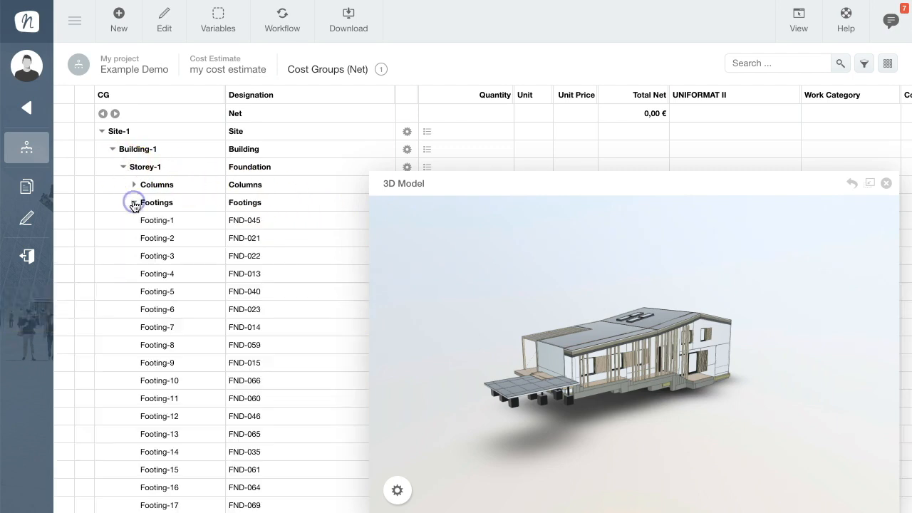
{"action": "left_click", "coordinate": [134, 202]}
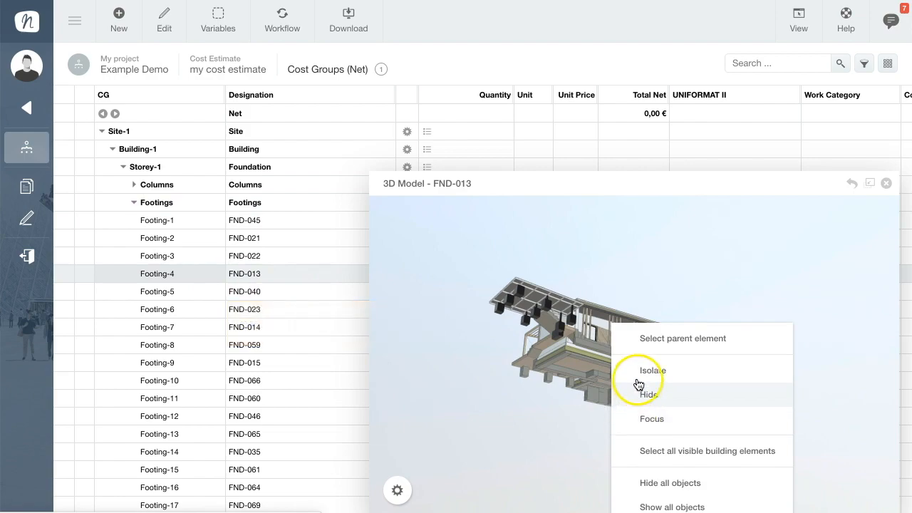
Step: Isolate Footing-4 in the viewer, then show all objects again and collapse the footings
{"action": "left_click", "coordinate": [652, 371]}
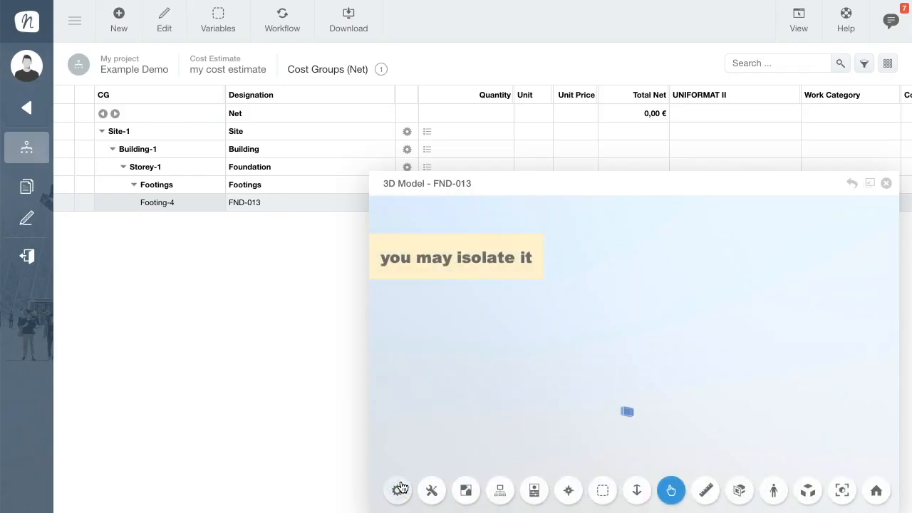
{"action": "left_click", "coordinate": [601, 490]}
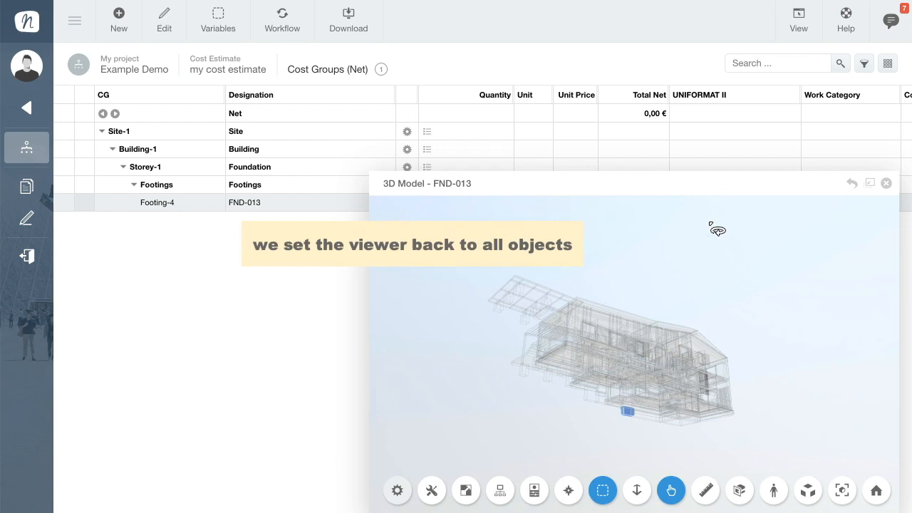
{"action": "right_click", "coordinate": [717, 228]}
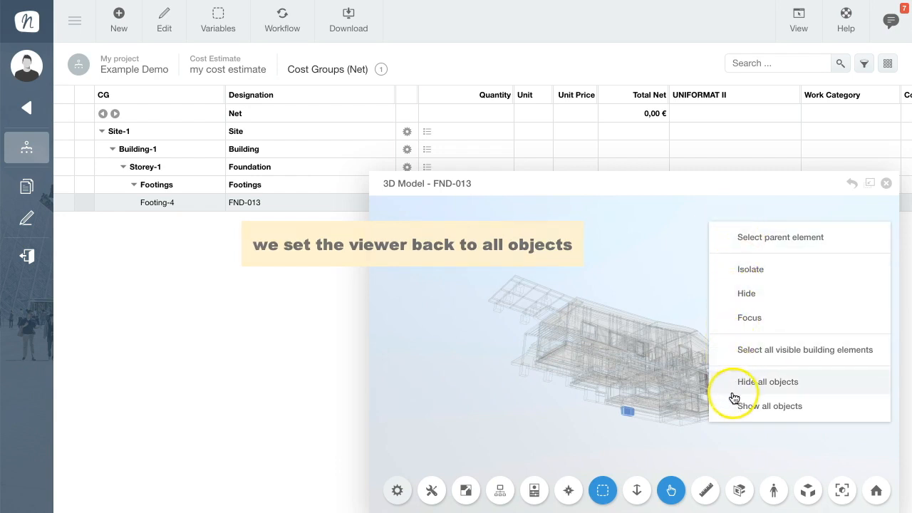
{"action": "left_click", "coordinate": [769, 406]}
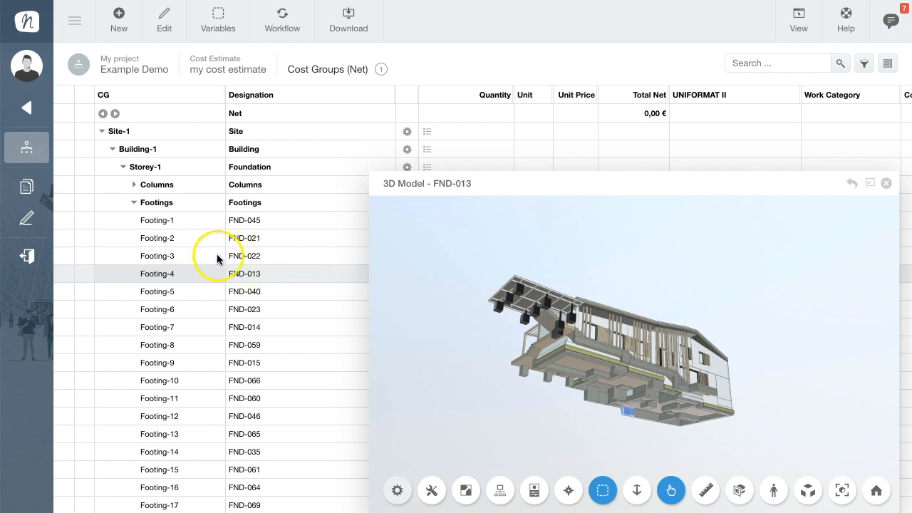
{"action": "left_click", "coordinate": [134, 202]}
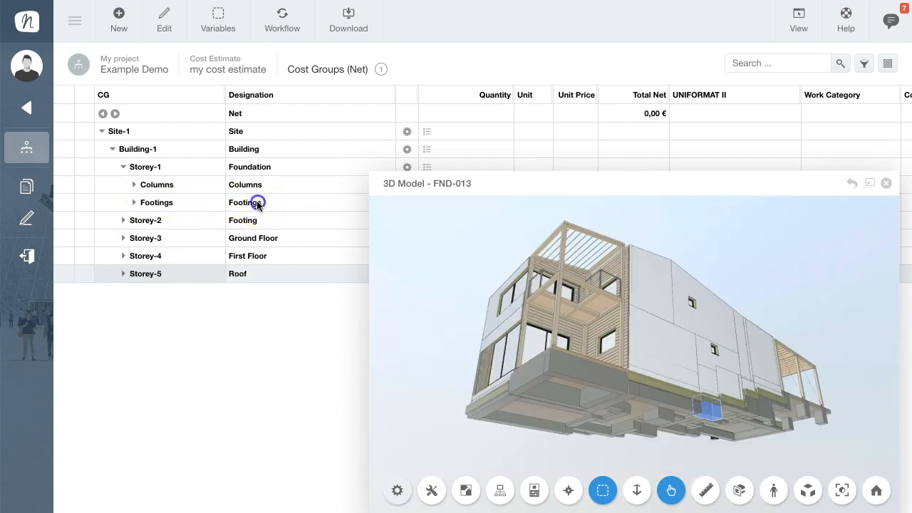
Step: Select all 61 footings and start Apply cost element from the Edit menu
{"action": "left_click", "coordinate": [156, 202]}
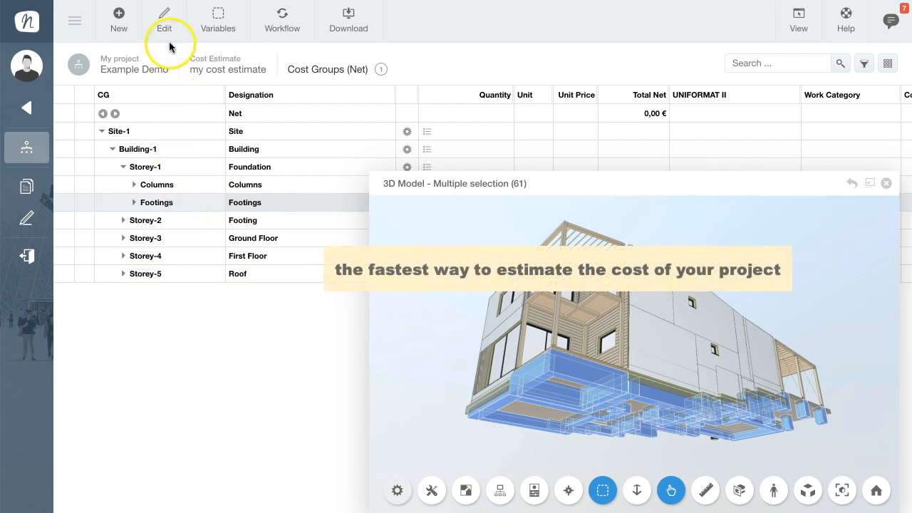
{"action": "left_click", "coordinate": [164, 20]}
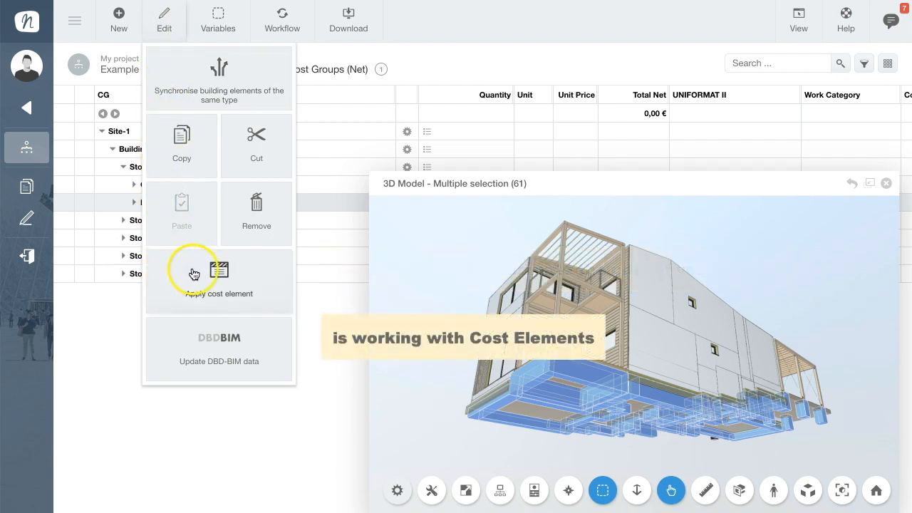
{"action": "left_click", "coordinate": [219, 274]}
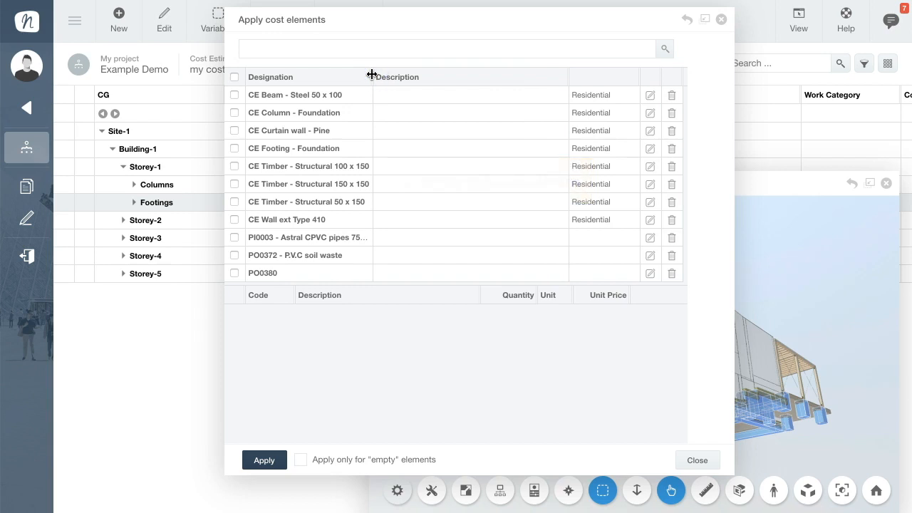
{"action": "mouse_move", "coordinate": [347, 147]}
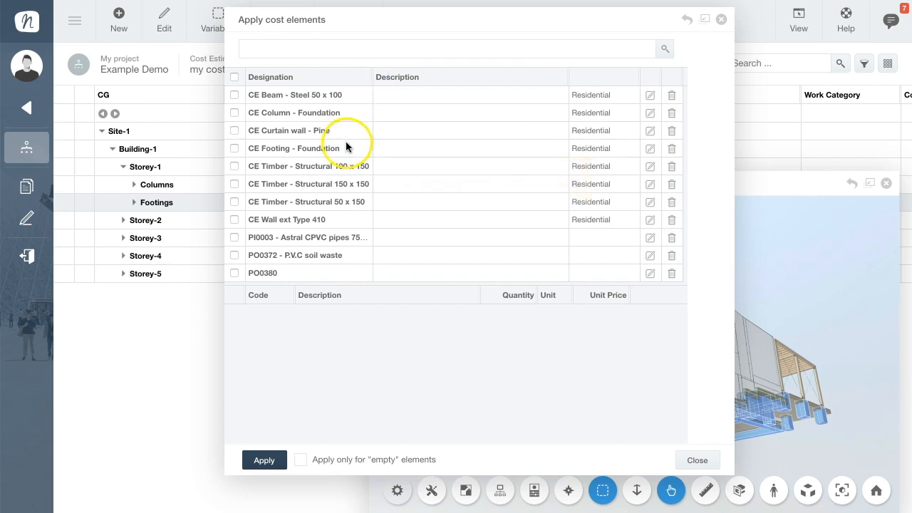
Step: Choose CE Footing - Foundation to see its four work items with quantities and prices
{"action": "left_click", "coordinate": [293, 149]}
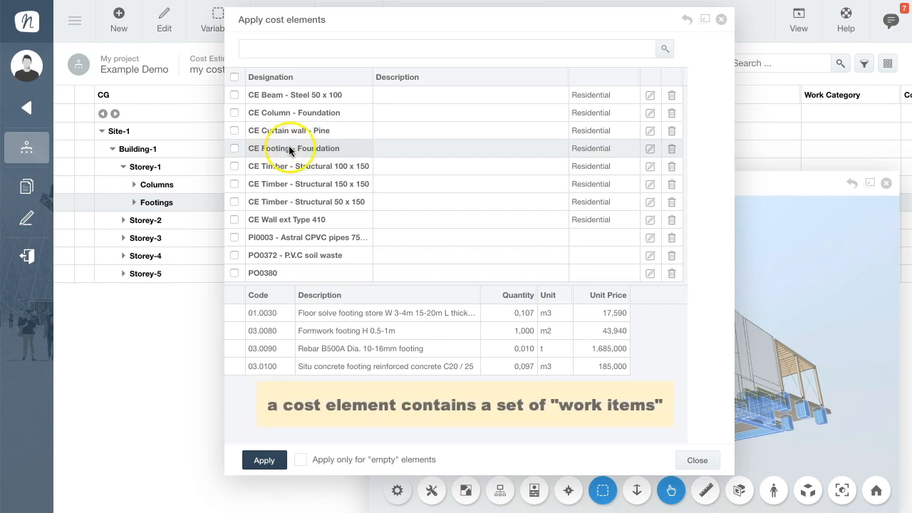
{"action": "mouse_move", "coordinate": [401, 185]}
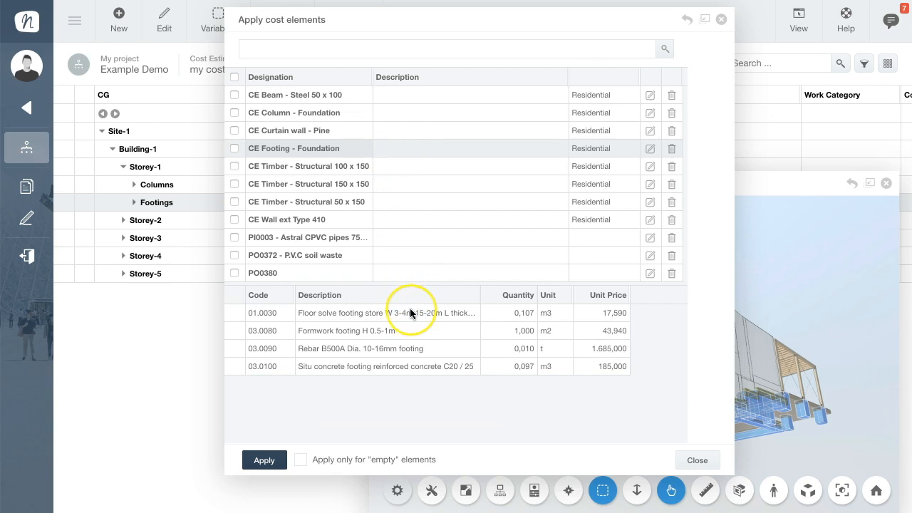
{"action": "mouse_move", "coordinate": [411, 330]}
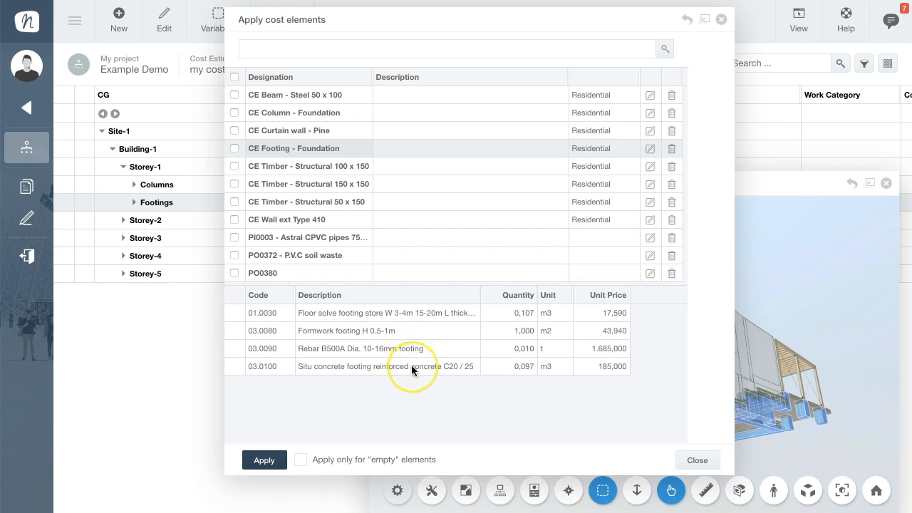
{"action": "mouse_move", "coordinate": [437, 309]}
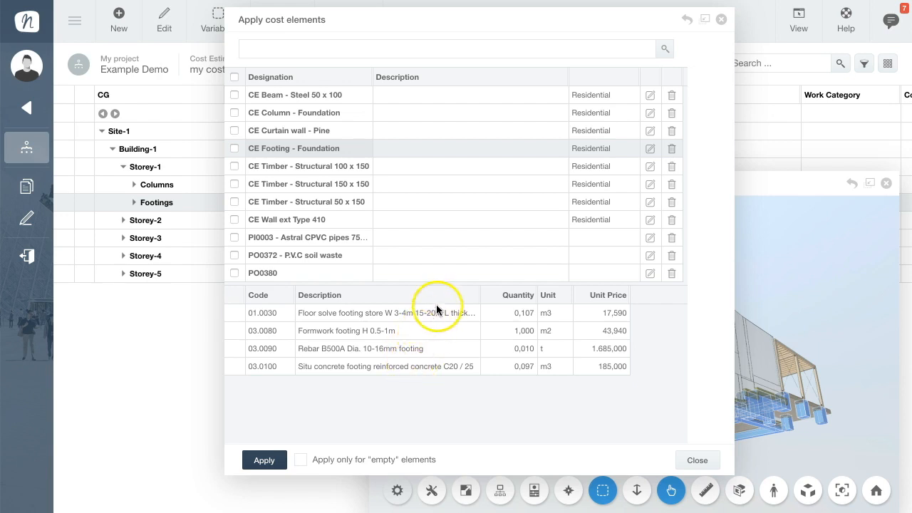
{"action": "mouse_move", "coordinate": [633, 159]}
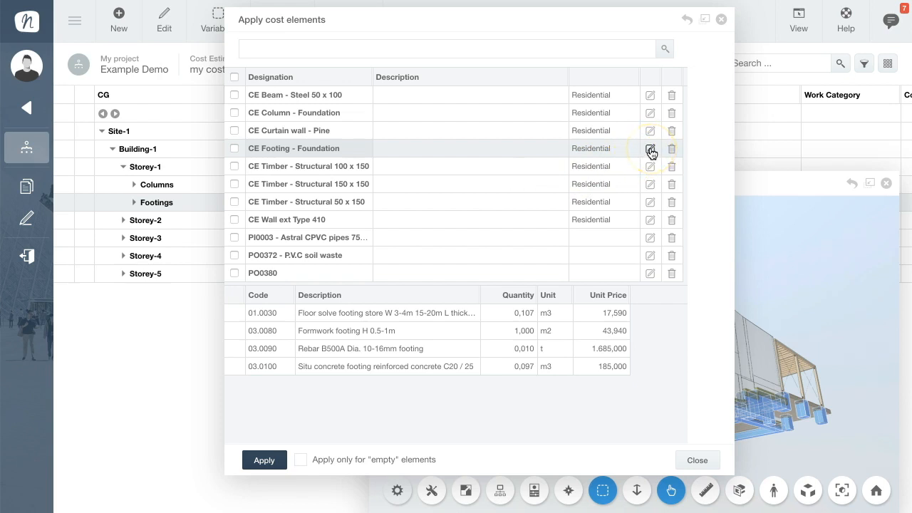
{"action": "left_click", "coordinate": [649, 148]}
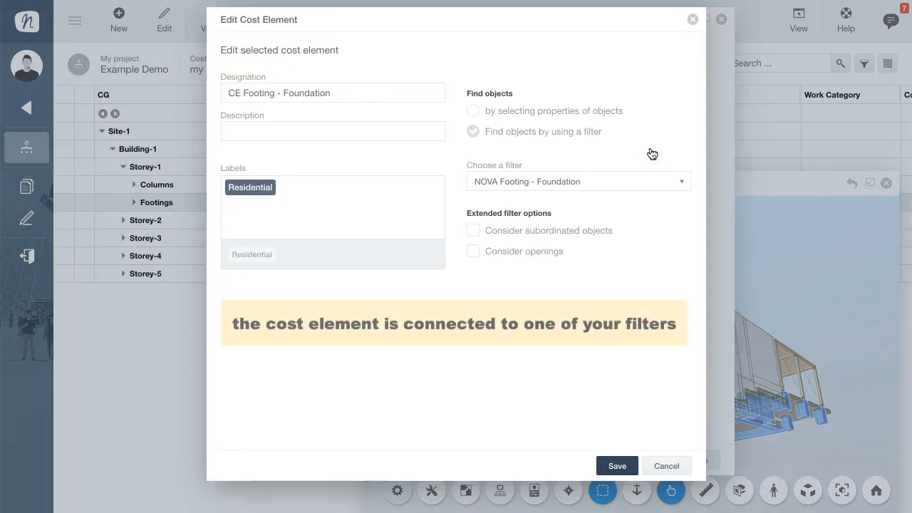
{"action": "mouse_move", "coordinate": [601, 184]}
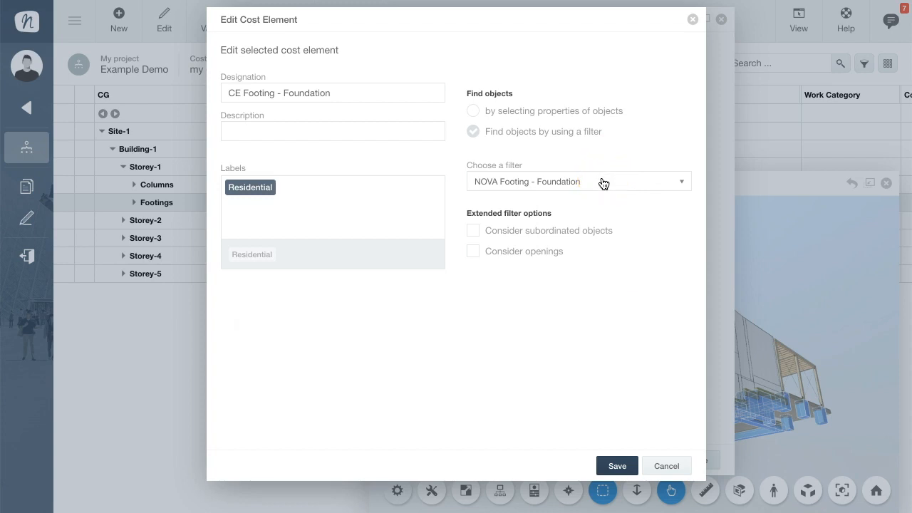
{"action": "mouse_move", "coordinate": [632, 424]}
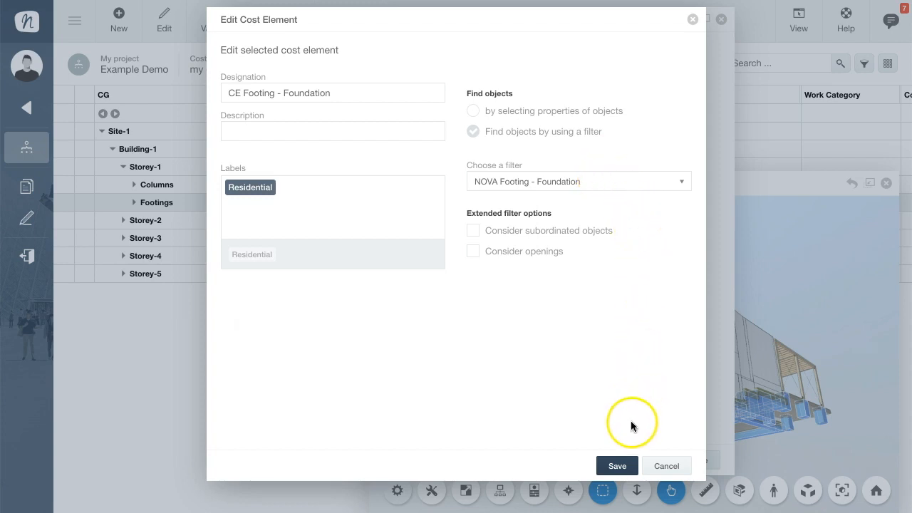
{"action": "left_click", "coordinate": [615, 464]}
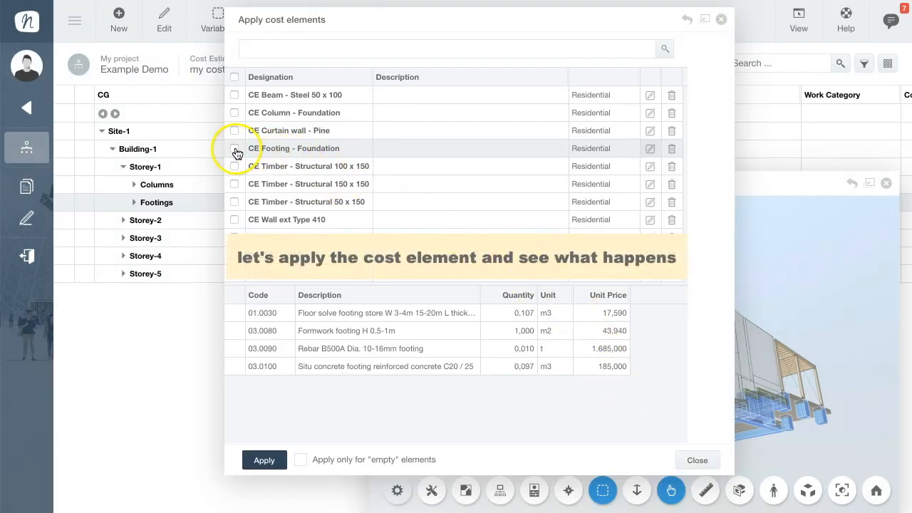
Step: Tick CE Footing - Foundation and apply it to the 61 footings, totalling 19.229,79 € net
{"action": "left_click", "coordinate": [234, 148]}
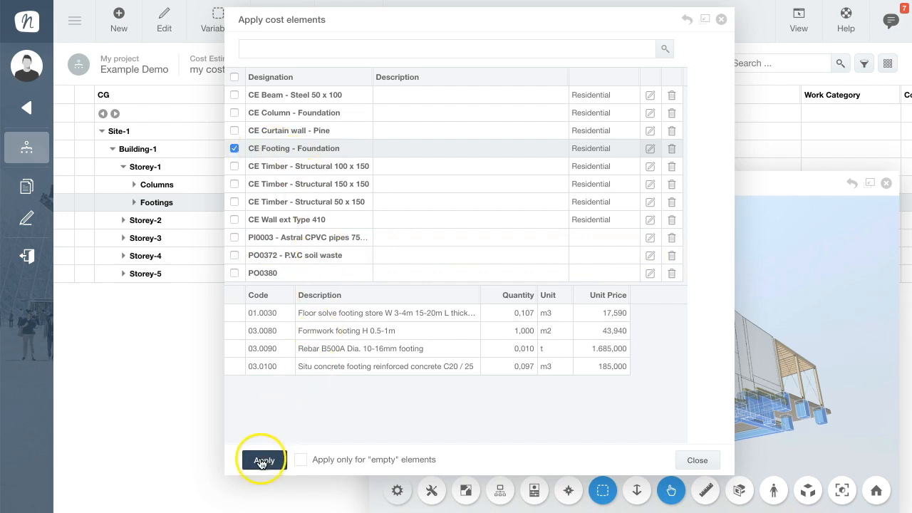
{"action": "left_click", "coordinate": [263, 459]}
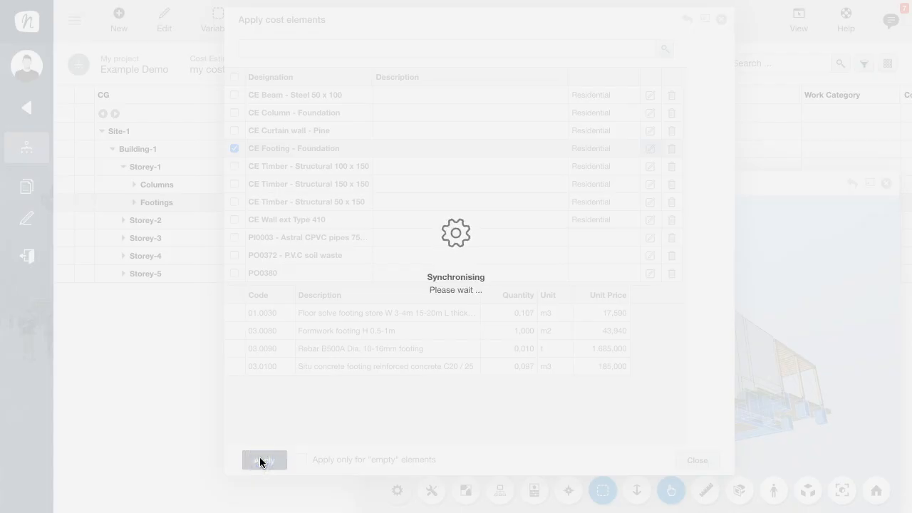
{"action": "left_click", "coordinate": [263, 458]}
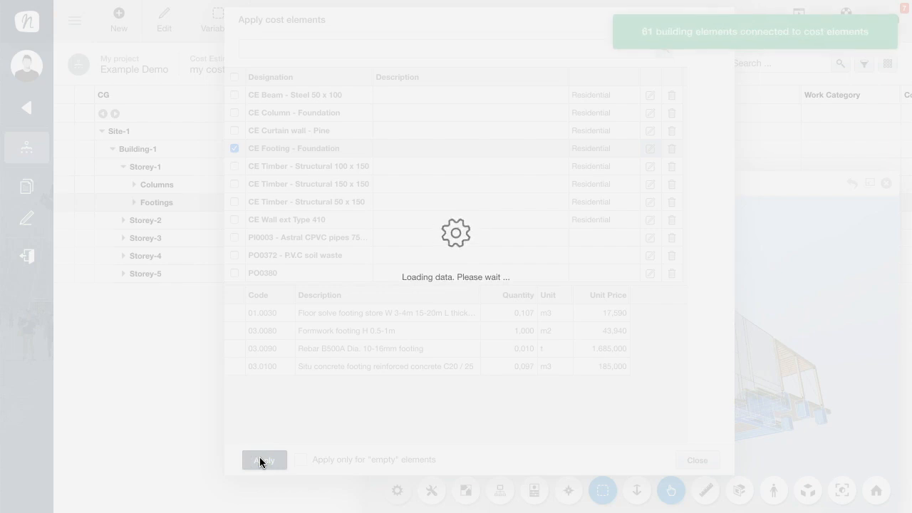
{"action": "left_click", "coordinate": [263, 459]}
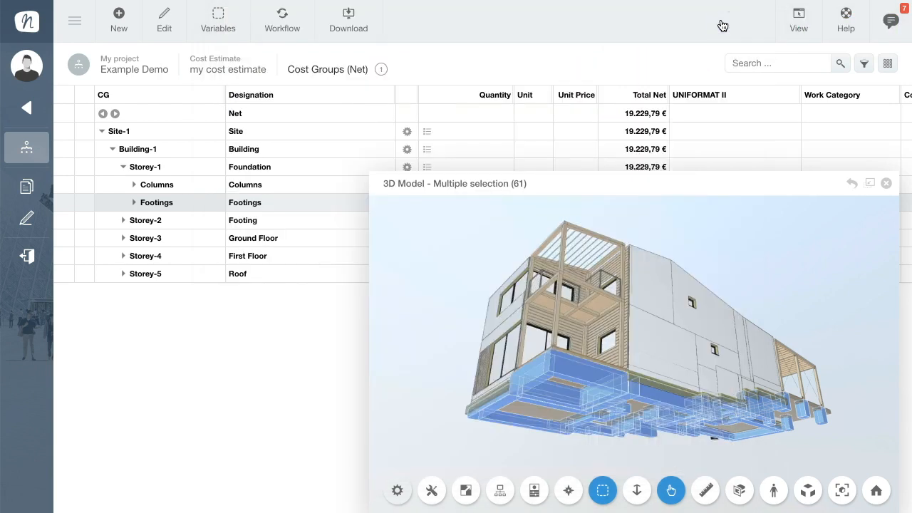
Step: Expand the footings to show their work items and review a quantity formula
{"action": "left_click", "coordinate": [134, 202]}
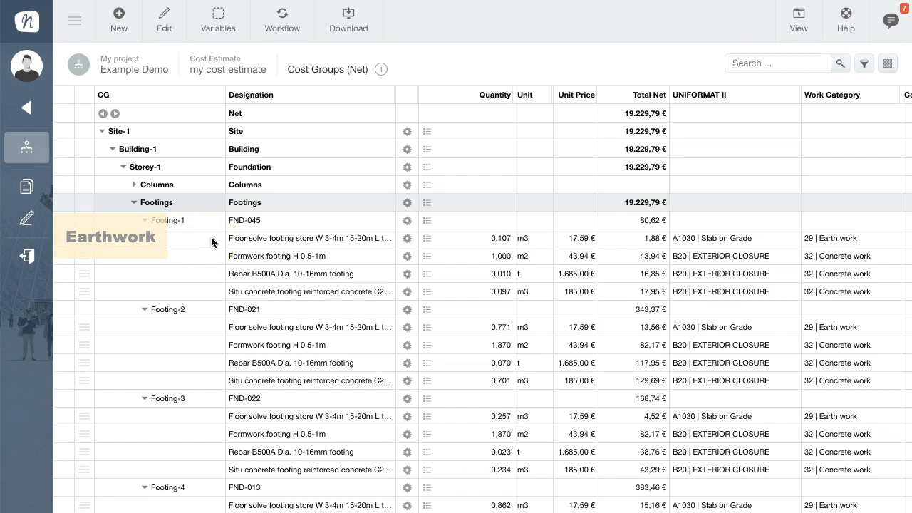
{"action": "mouse_move", "coordinate": [211, 291]}
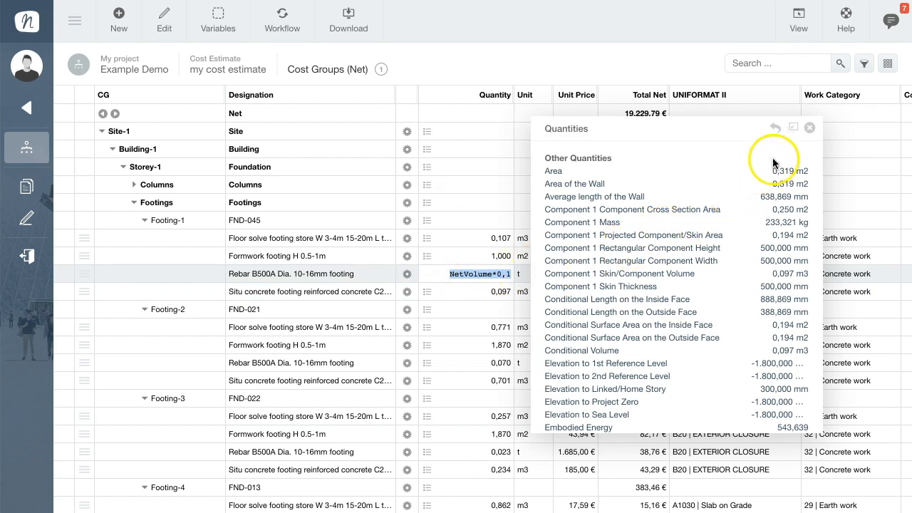
{"action": "left_click", "coordinate": [809, 128]}
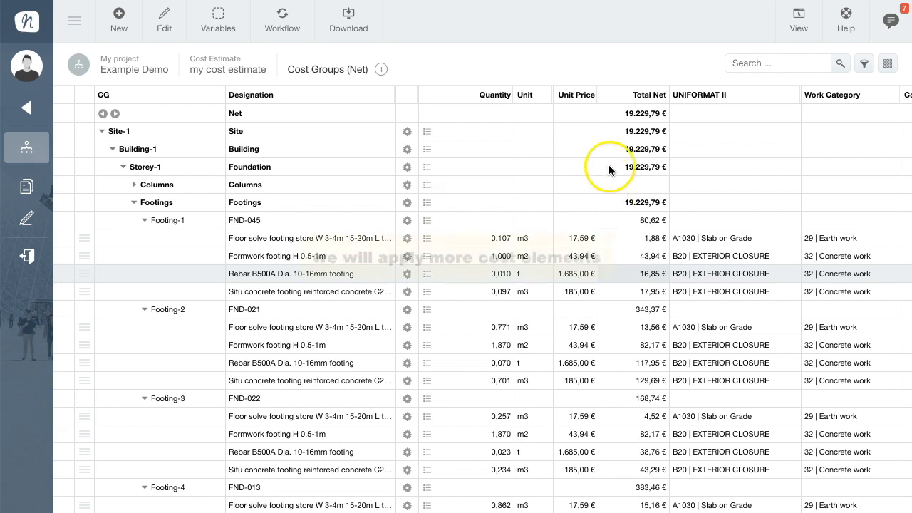
Step: Filter the cost elements by 'Res' and select every Residential cost element
{"action": "left_click", "coordinate": [164, 14]}
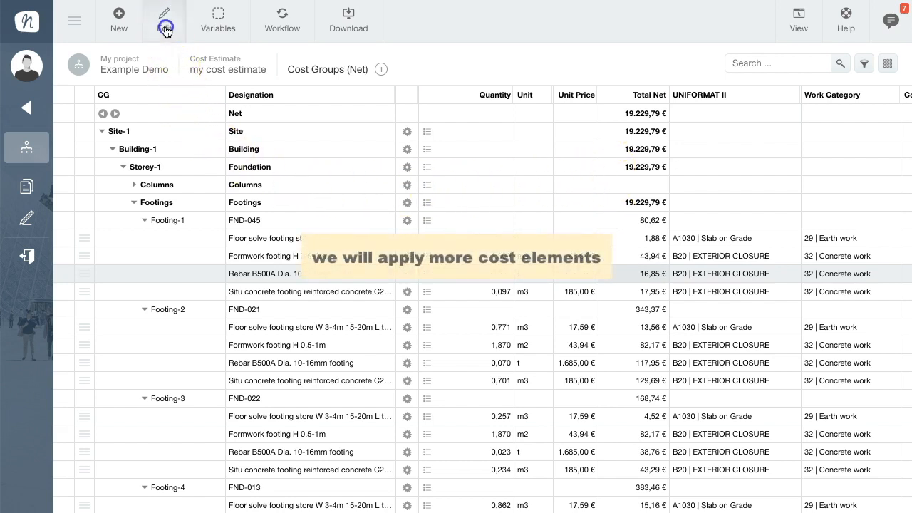
{"action": "left_click", "coordinate": [163, 20]}
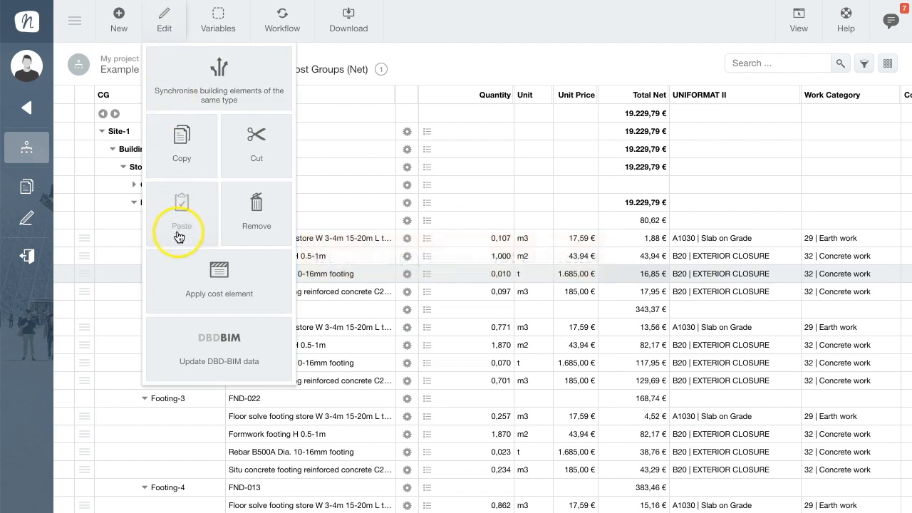
{"action": "left_click", "coordinate": [219, 277]}
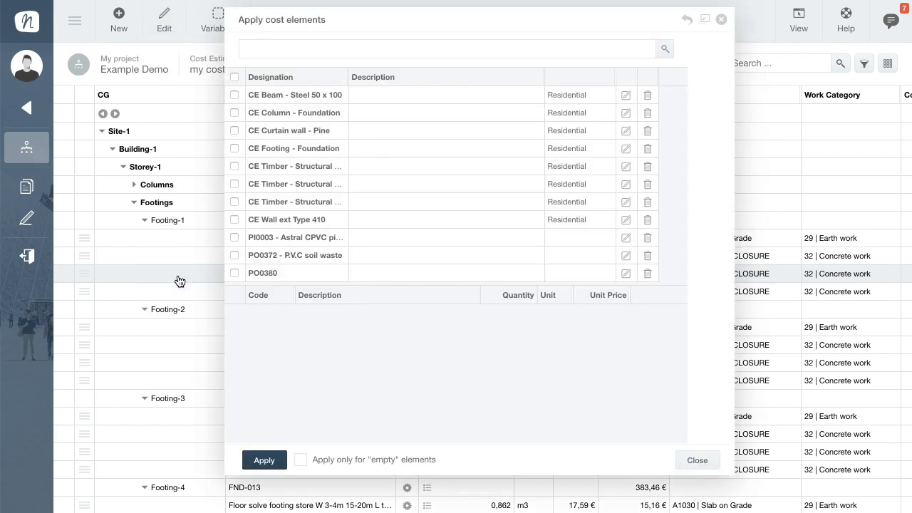
{"action": "left_click", "coordinate": [402, 49]}
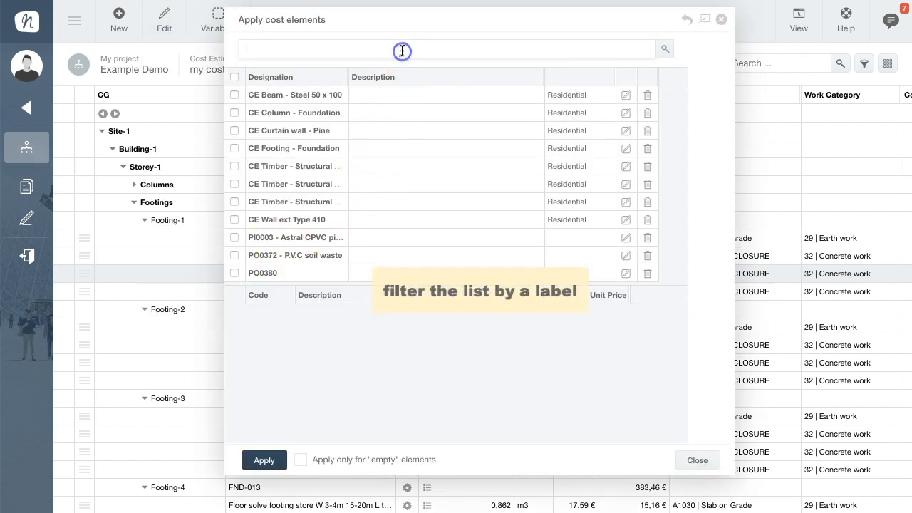
{"action": "type", "text": "Res"}
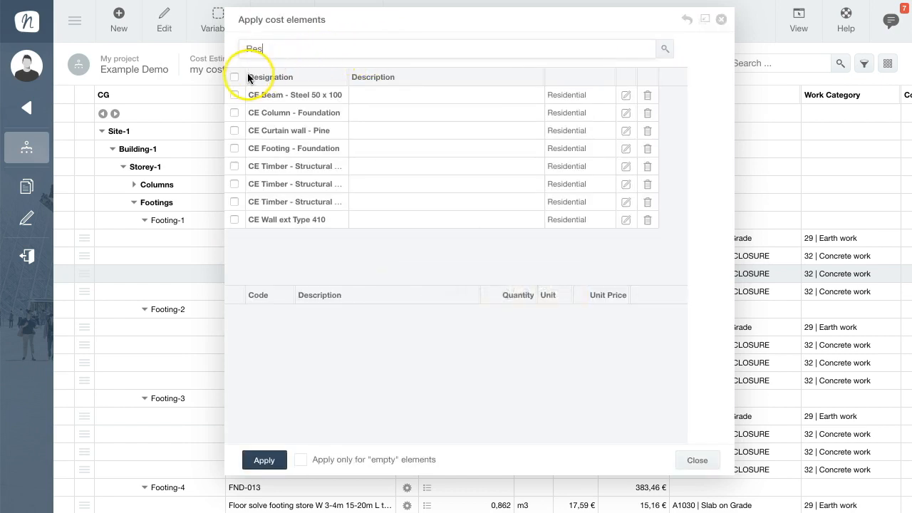
{"action": "left_click", "coordinate": [234, 77]}
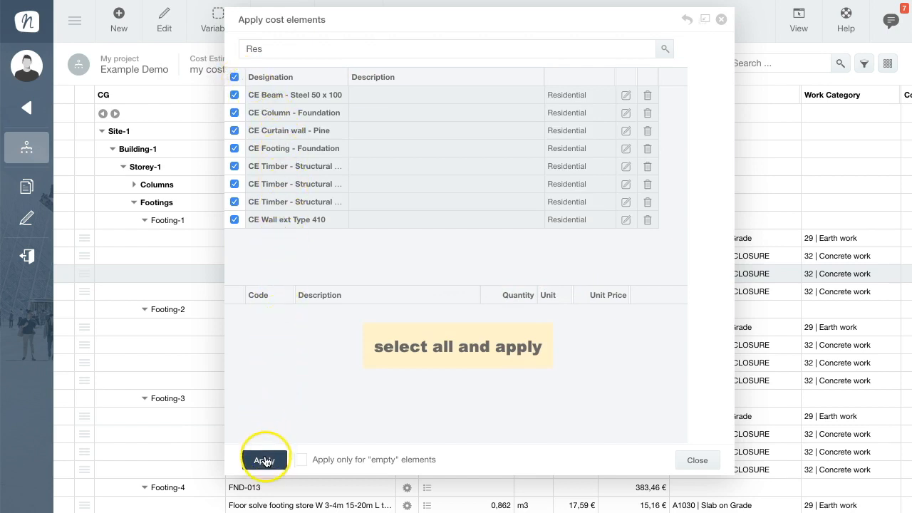
Step: Apply the selected Residential cost elements to the model, raising the net total to 66.737,84 €
{"action": "left_click", "coordinate": [265, 458]}
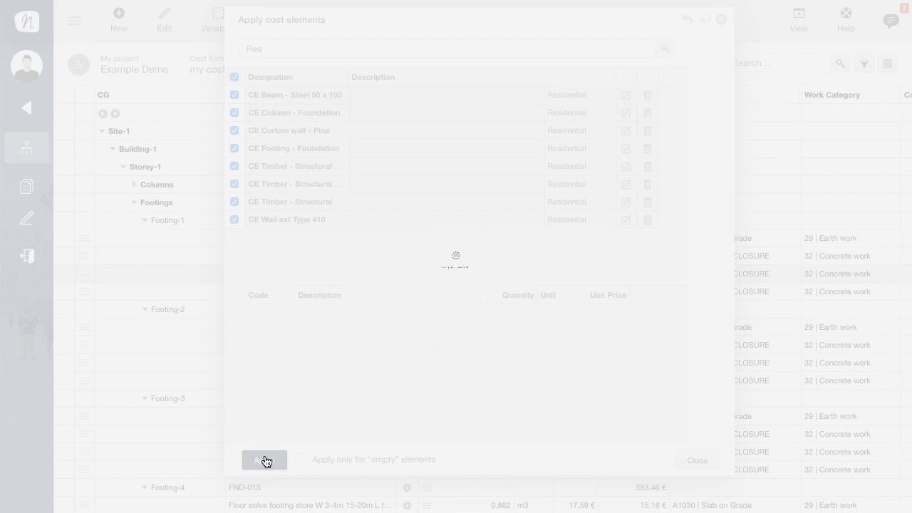
{"action": "left_click", "coordinate": [265, 459]}
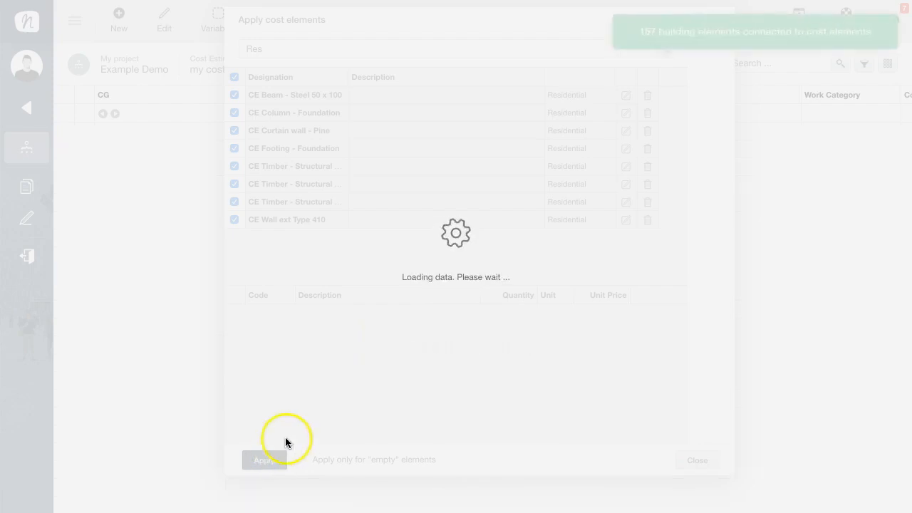
{"action": "left_click", "coordinate": [265, 459]}
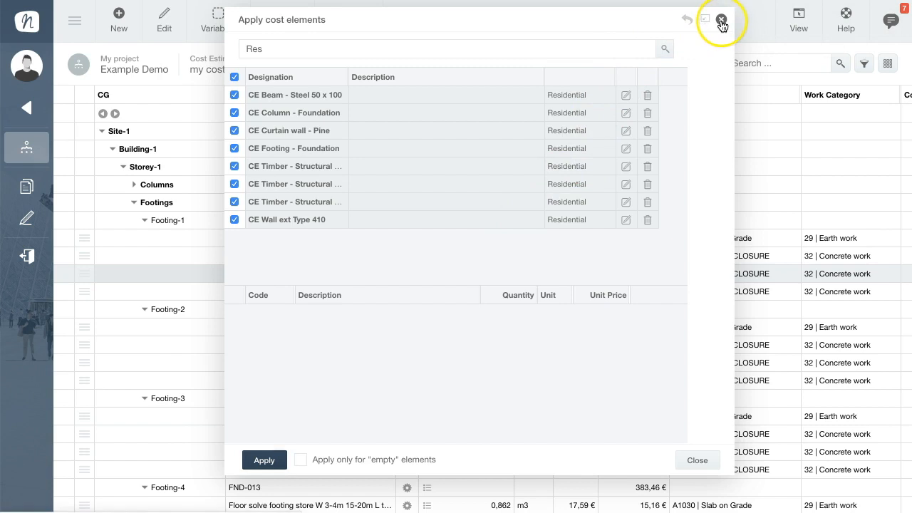
{"action": "left_click", "coordinate": [721, 20]}
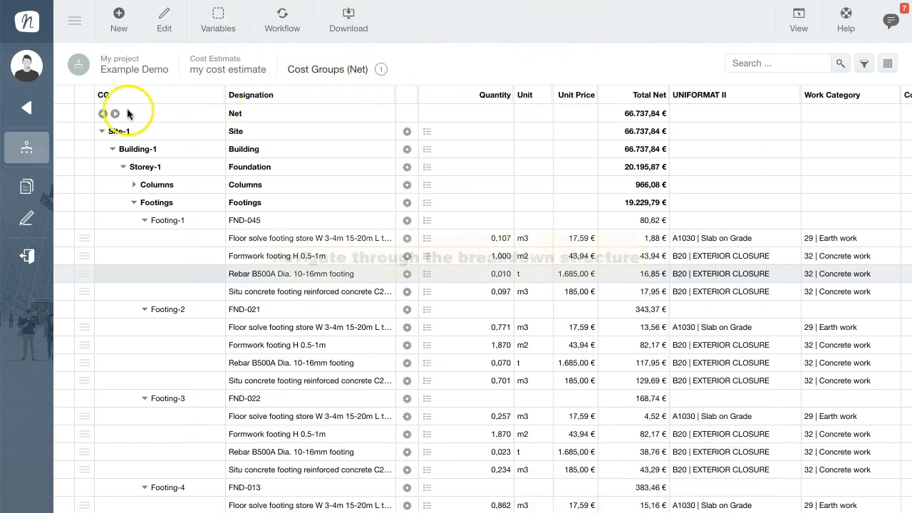
Step: Expand Ground Floor beams to Beam-1 and show its Steel - Structural work item's quantities (149,99 €)
{"action": "left_click", "coordinate": [134, 203]}
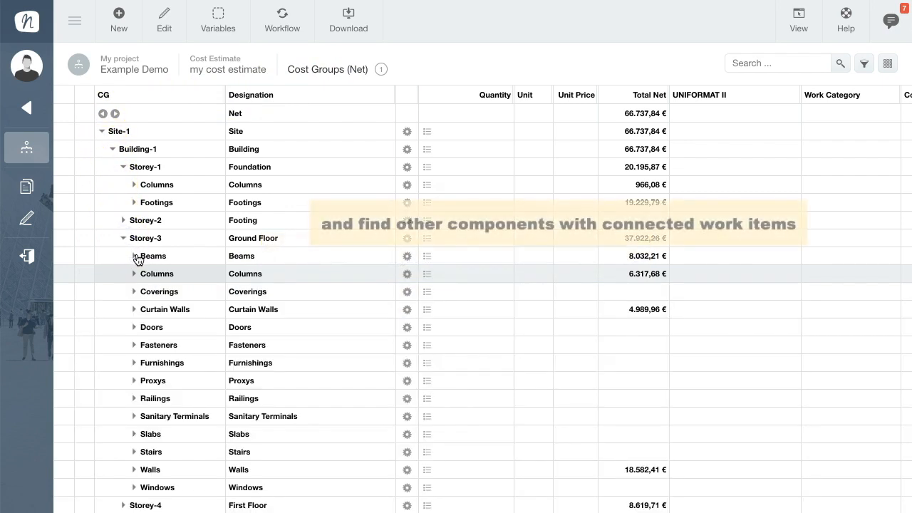
{"action": "left_click", "coordinate": [134, 256]}
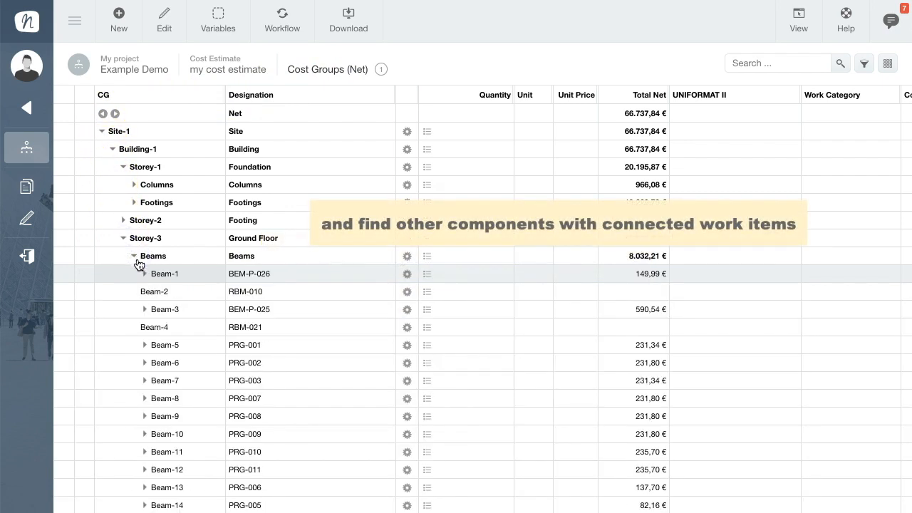
{"action": "left_click", "coordinate": [142, 273]}
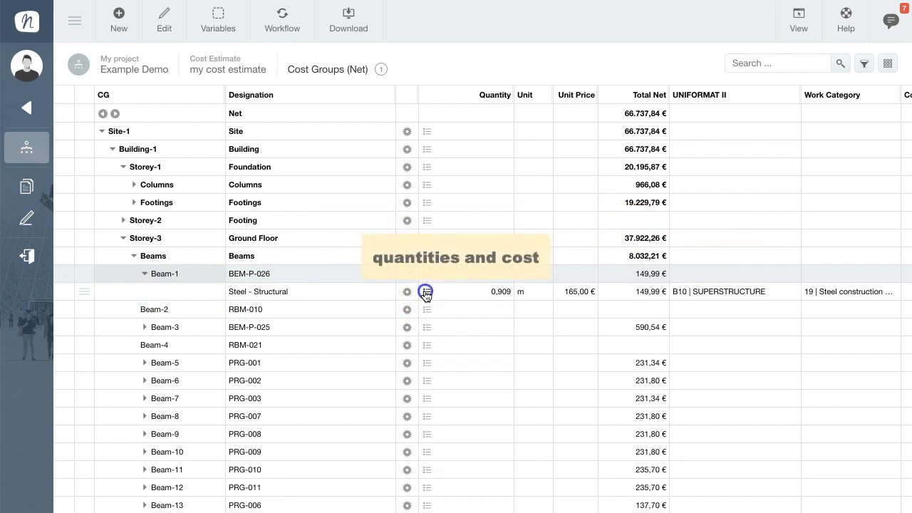
{"action": "left_click", "coordinate": [425, 291]}
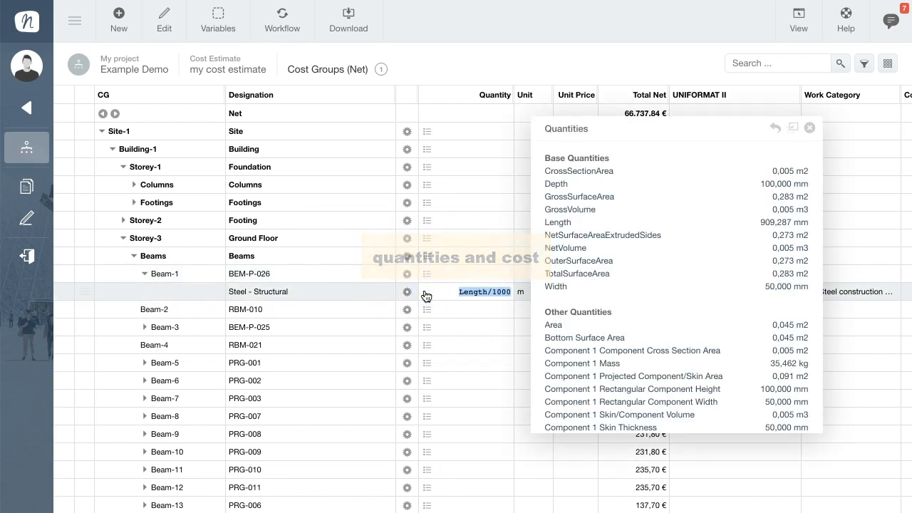